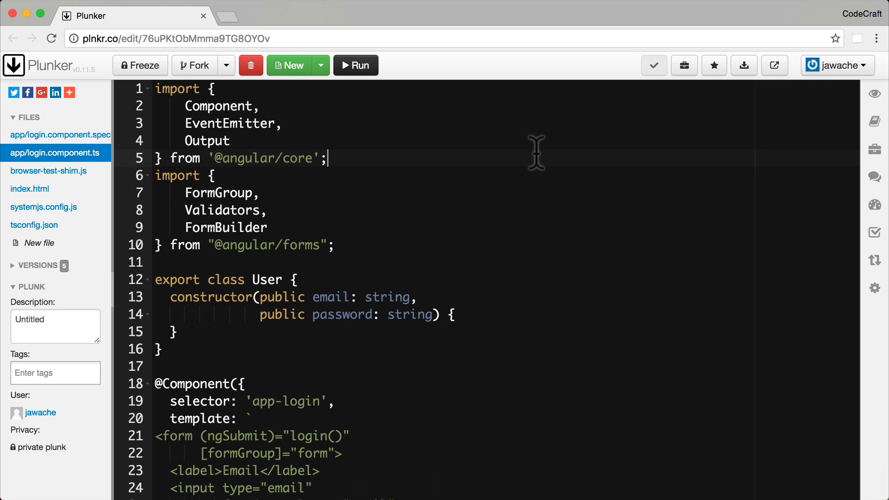
mouse_move(289, 213)
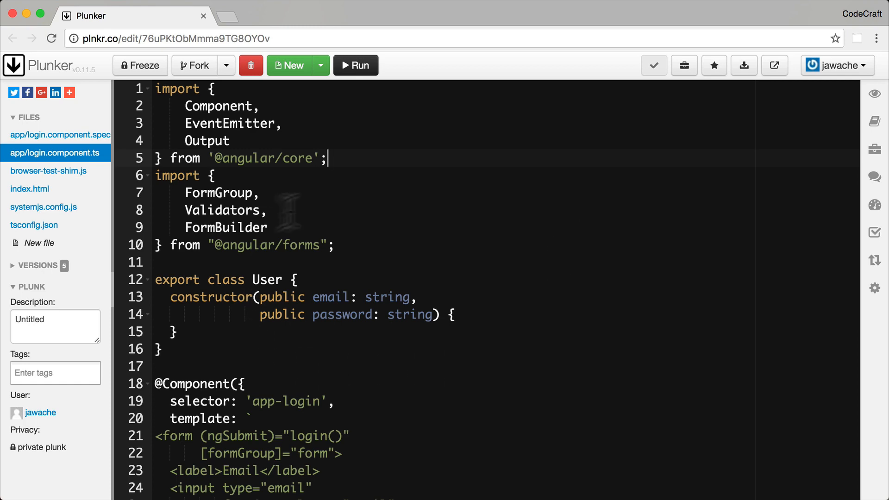
- Review the login component's FormBuilder constructor, then switch to app/login.component.spec.ts
scroll("down", 3)
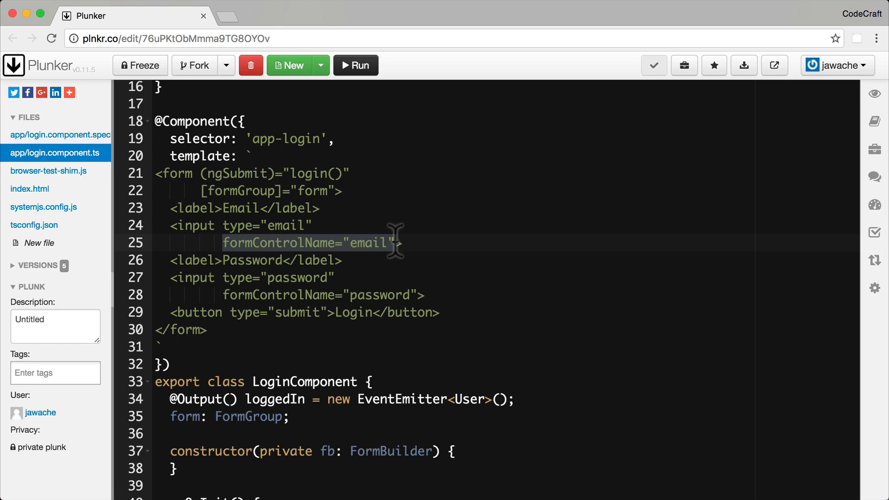
scroll("down", 3)
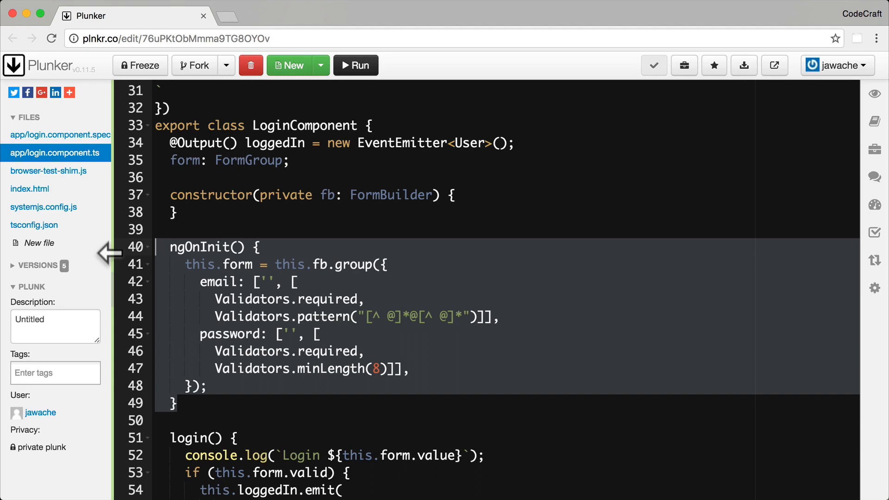
mouse_move(261, 202)
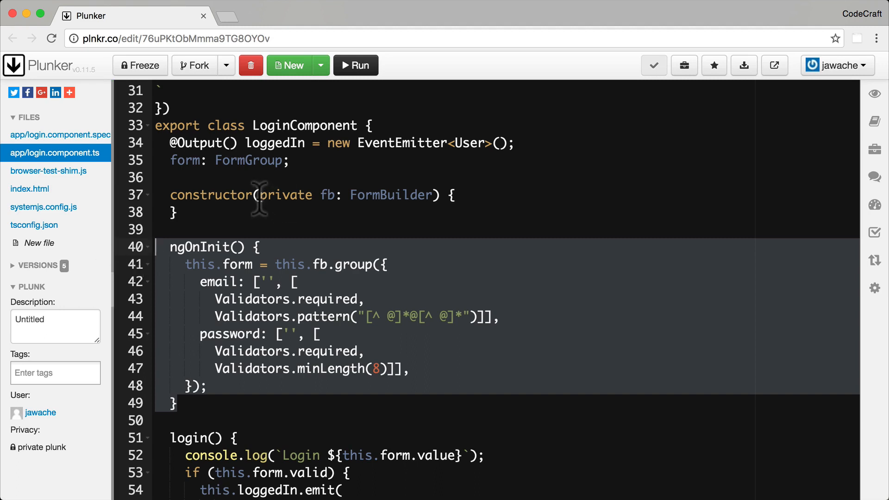
left_click_drag(261, 194, 432, 194)
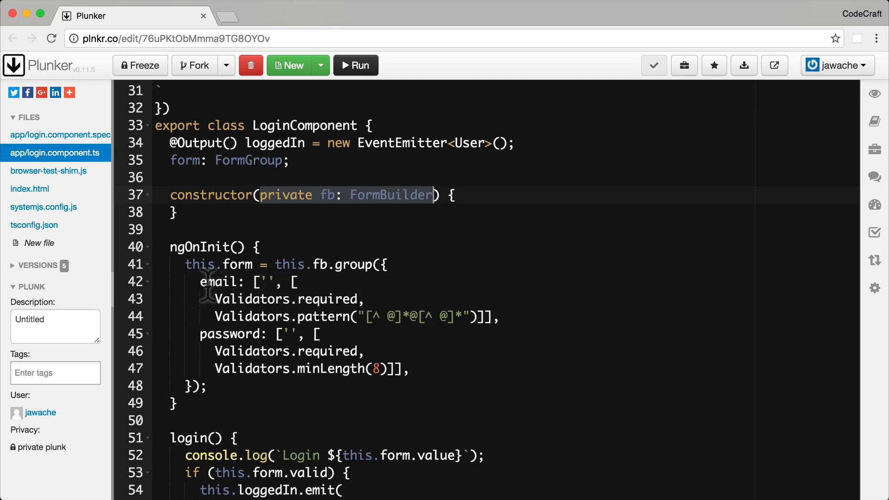
mouse_move(400, 279)
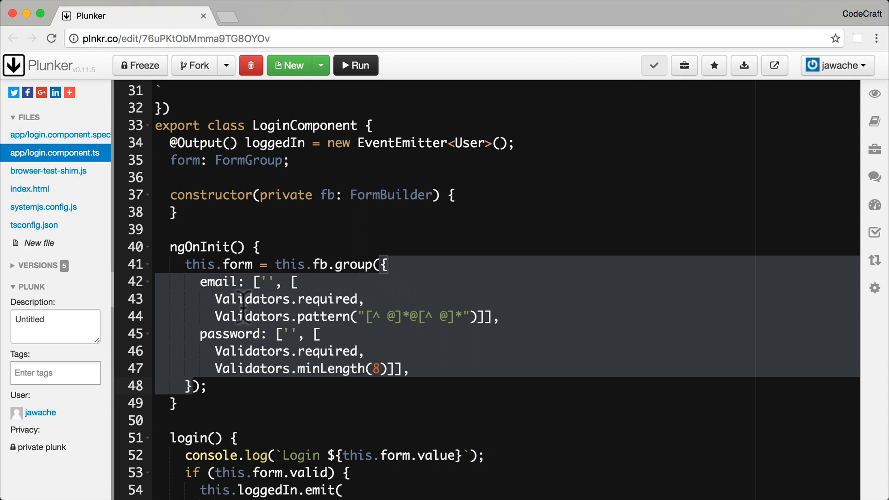
mouse_move(322, 317)
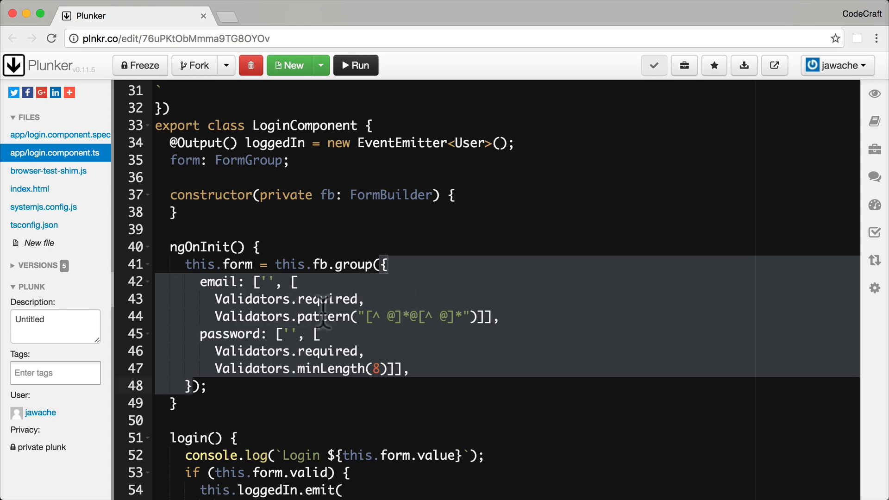
mouse_move(346, 321)
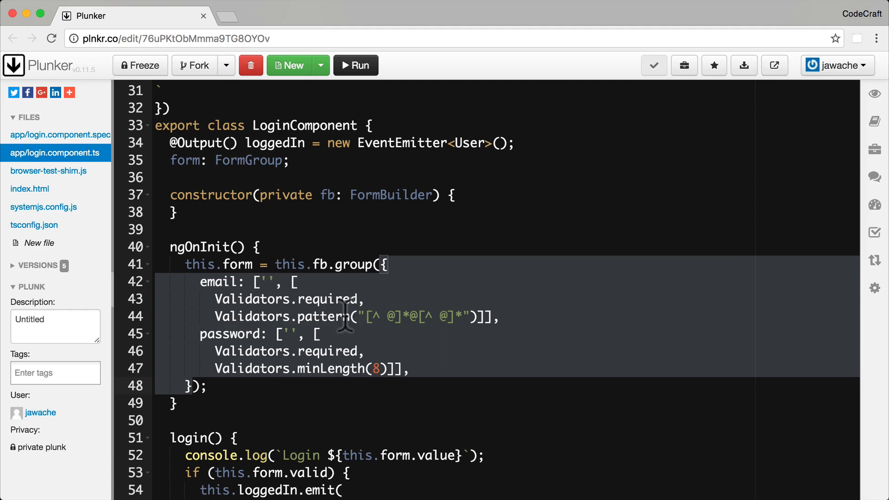
mouse_move(341, 372)
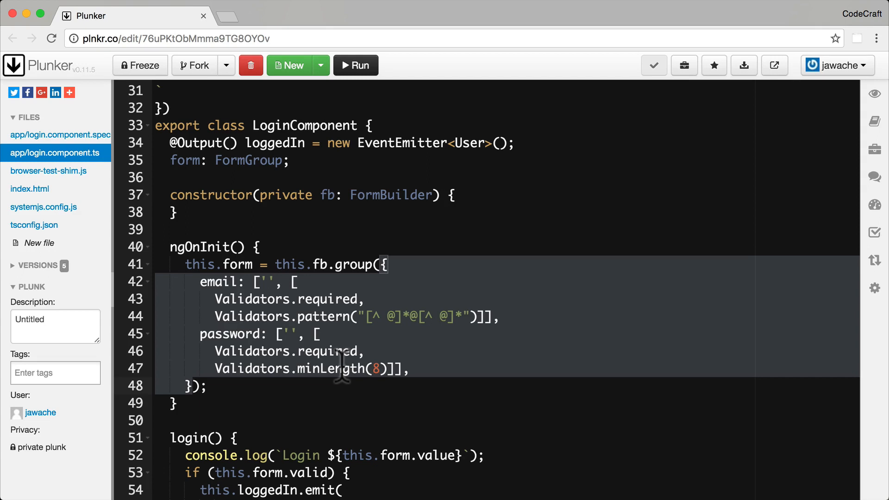
mouse_move(342, 276)
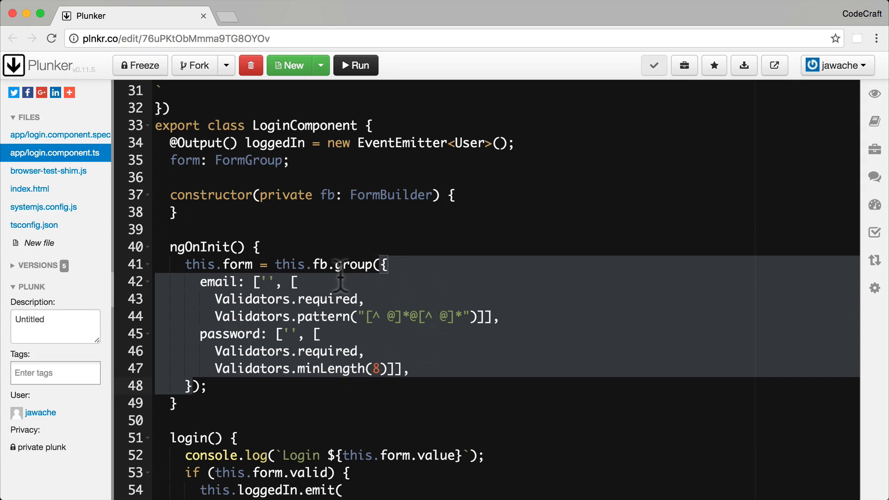
mouse_move(372, 284)
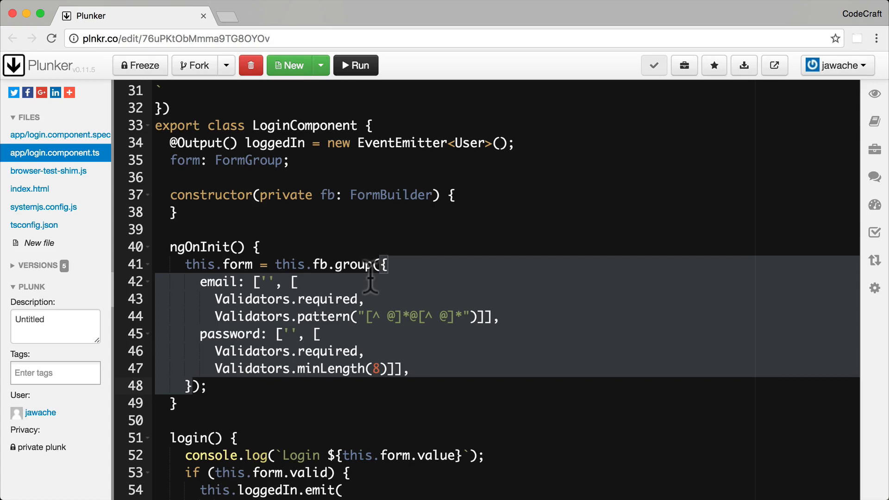
mouse_move(398, 304)
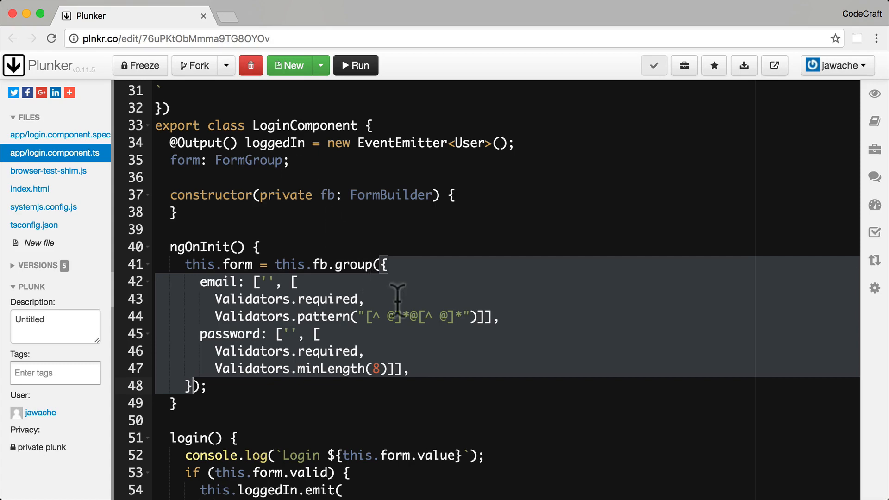
scroll("down", 3)
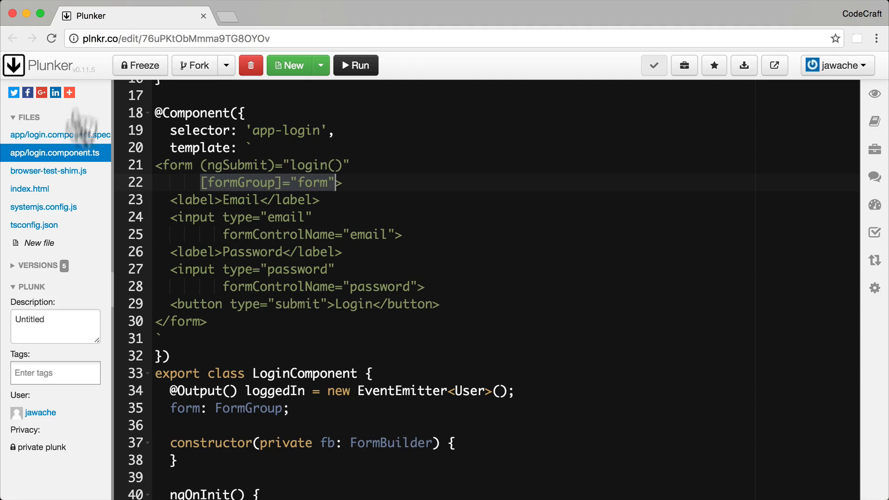
left_click(55, 135)
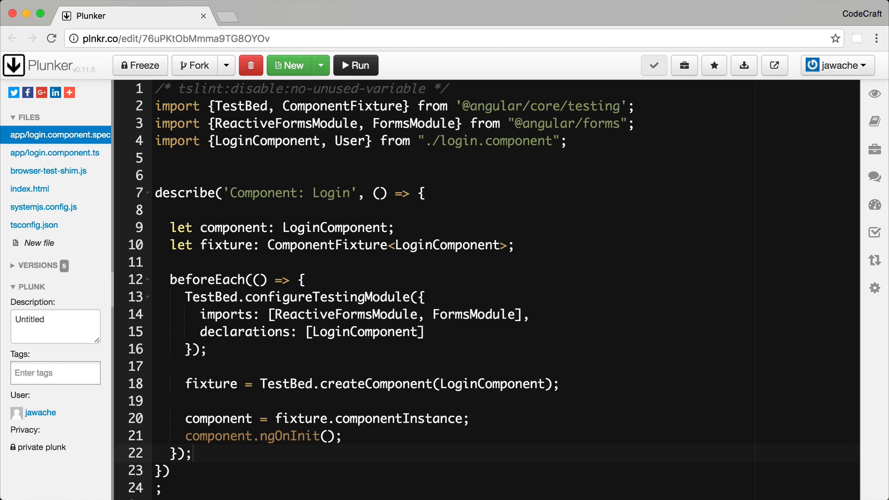
mouse_move(587, 222)
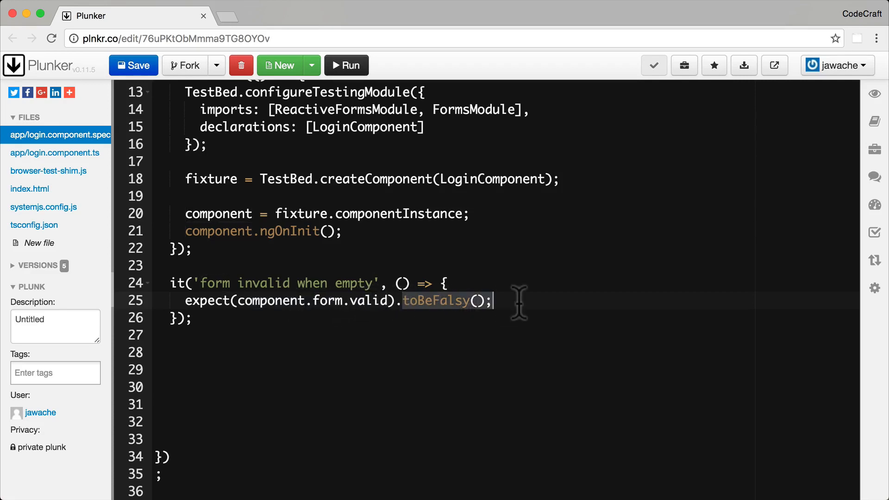
mouse_move(533, 302)
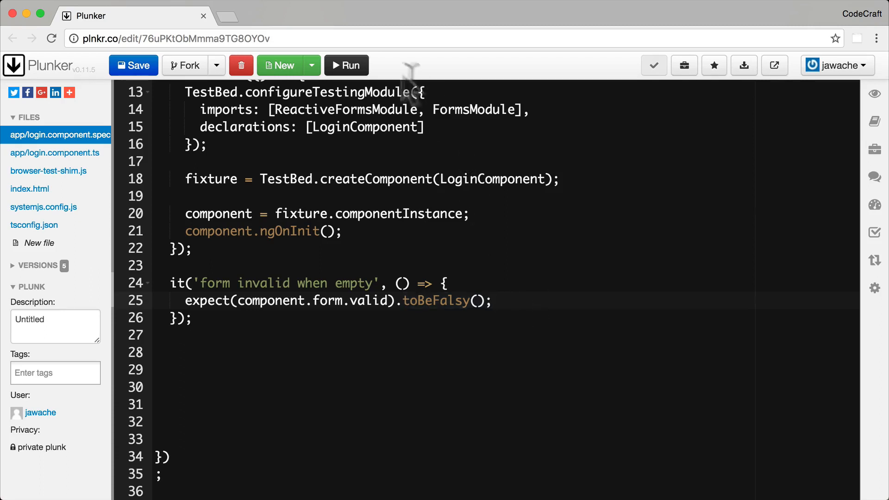
- Run the spec so Jasmine reports the 'form invalid when empty' test passing
left_click(346, 65)
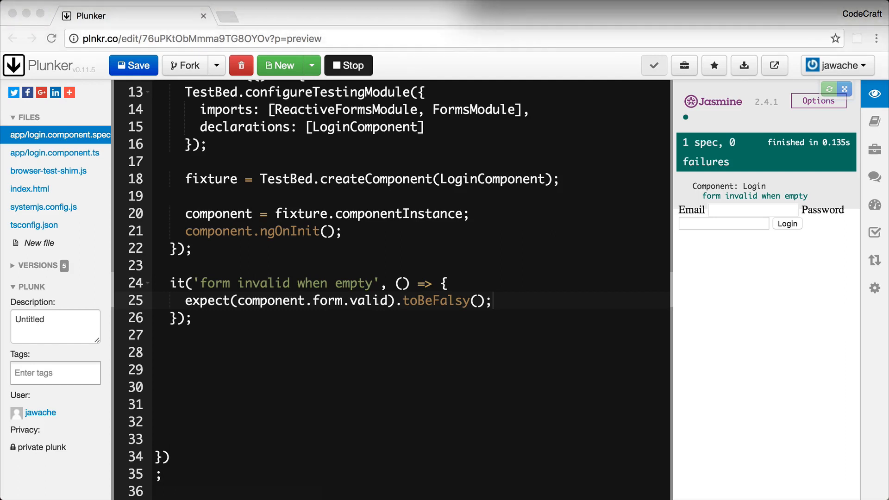
- Add an 'email field validity' spec that looks up controls['email'] and expects email.valid toBeFalsy
left_click(208, 319)
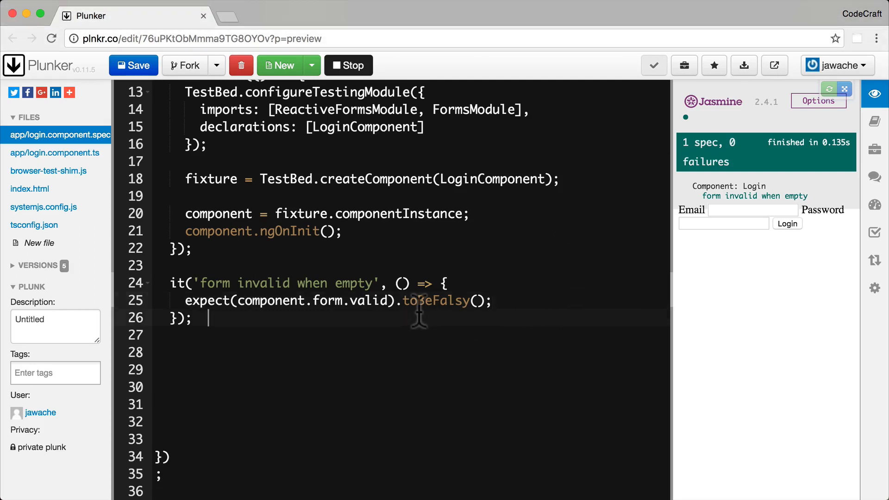
type("it('email field validity', () => { })")
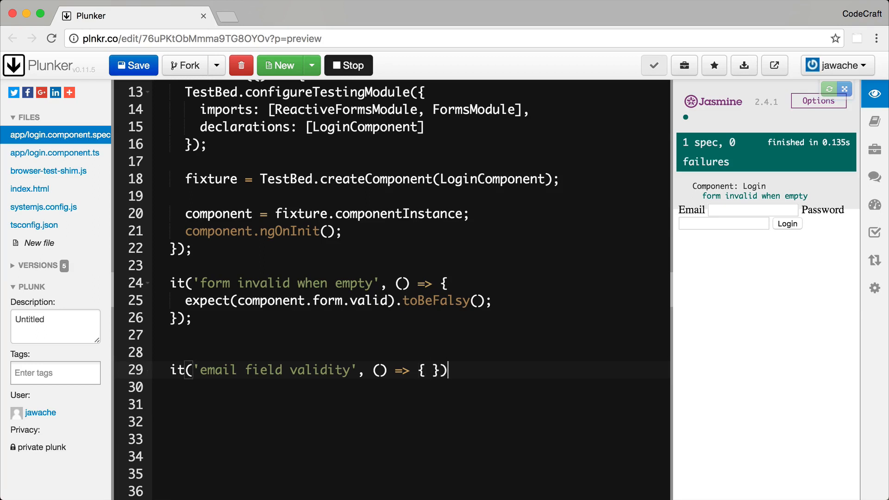
key("Enter")
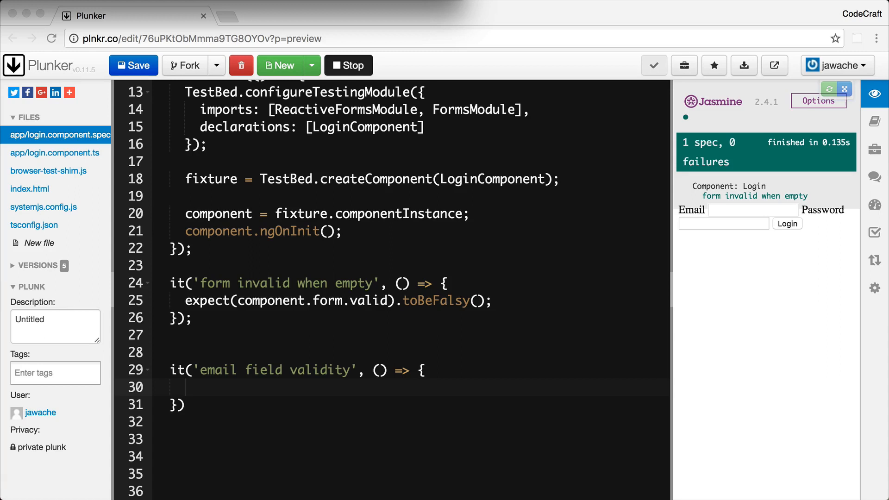
type("let email = component.form.controls['email'];")
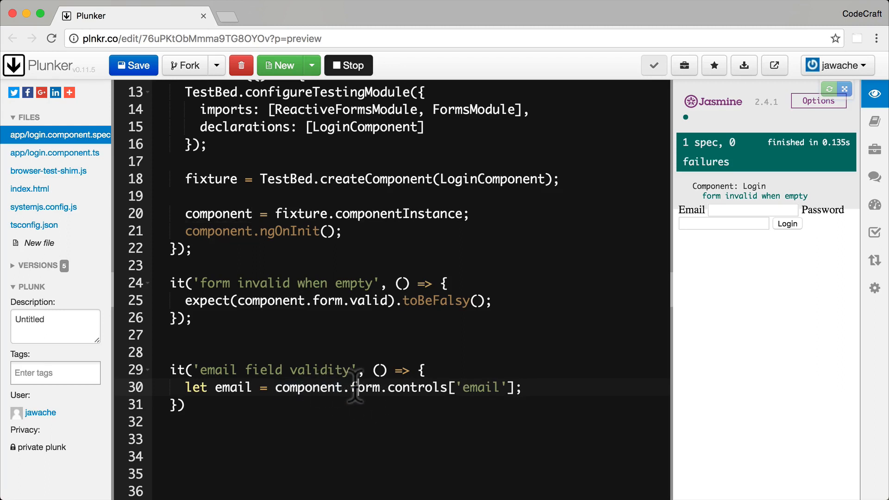
double_click(417, 387)
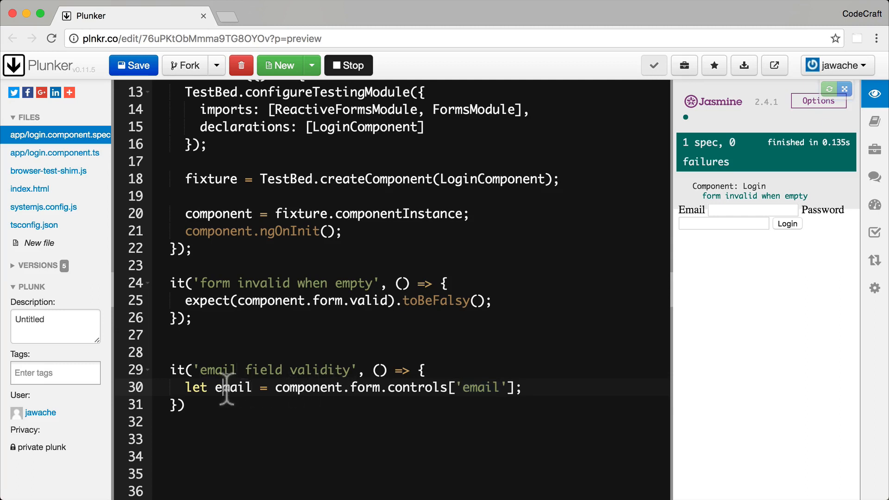
double_click(232, 387)
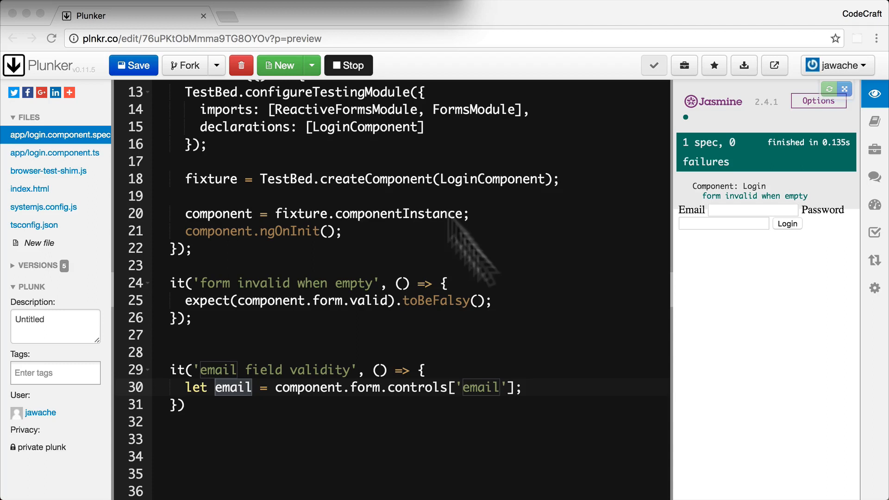
type("expect(email.valid).toBeFalsy();")
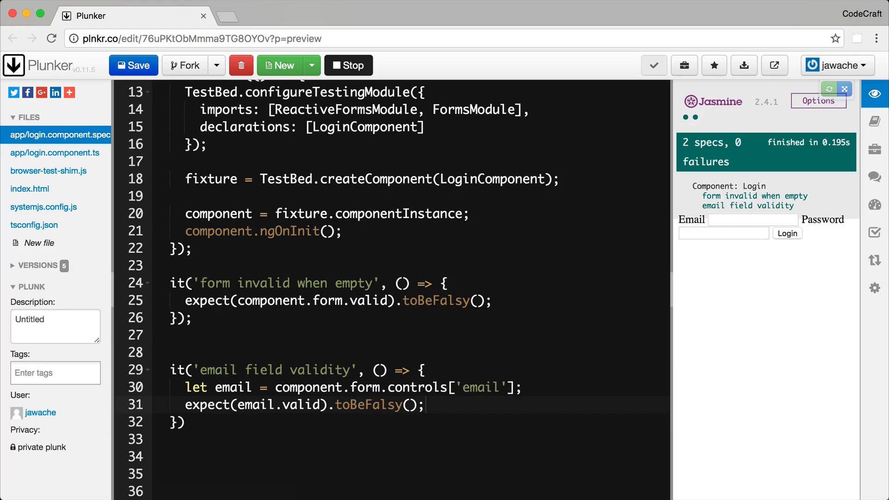
left_click(53, 153)
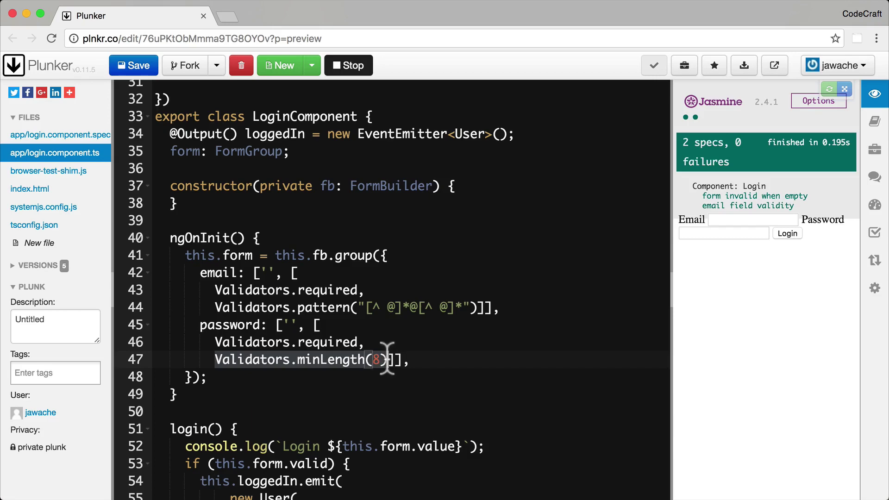
left_click(57, 135)
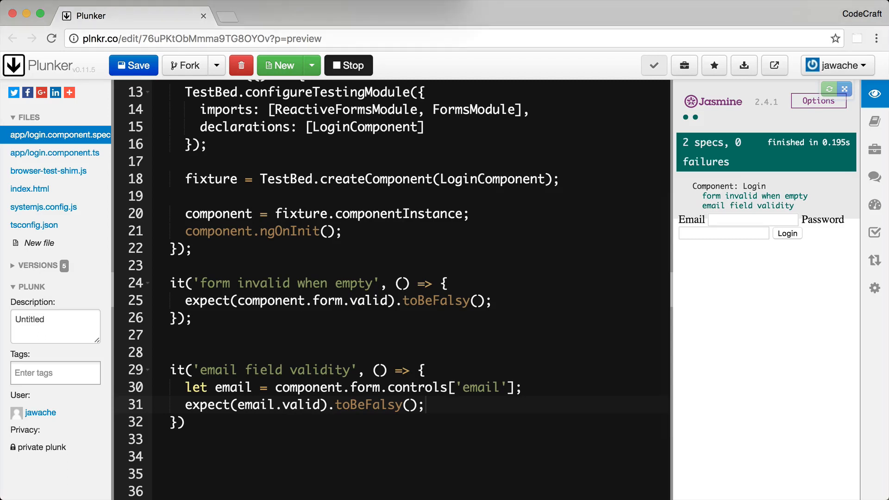
mouse_move(436, 431)
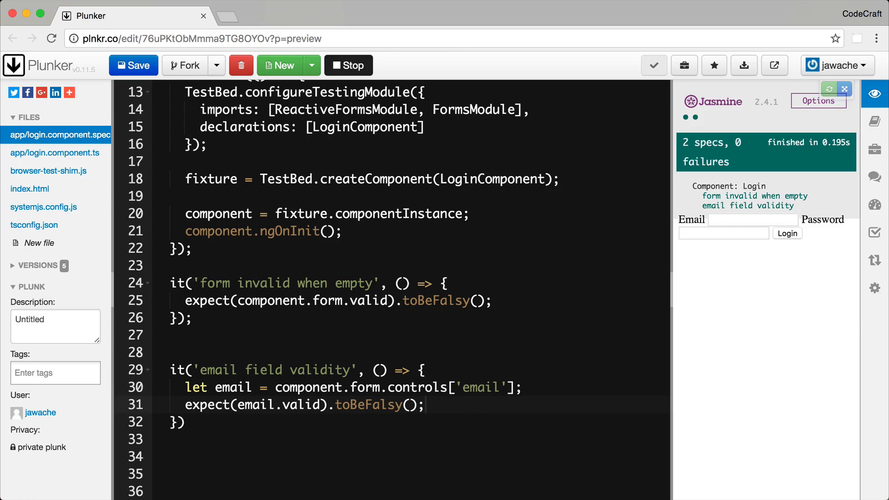
- Read email.errors into an errors variable and expect errors['required'] toBeTruthy
type("let errors = {};")
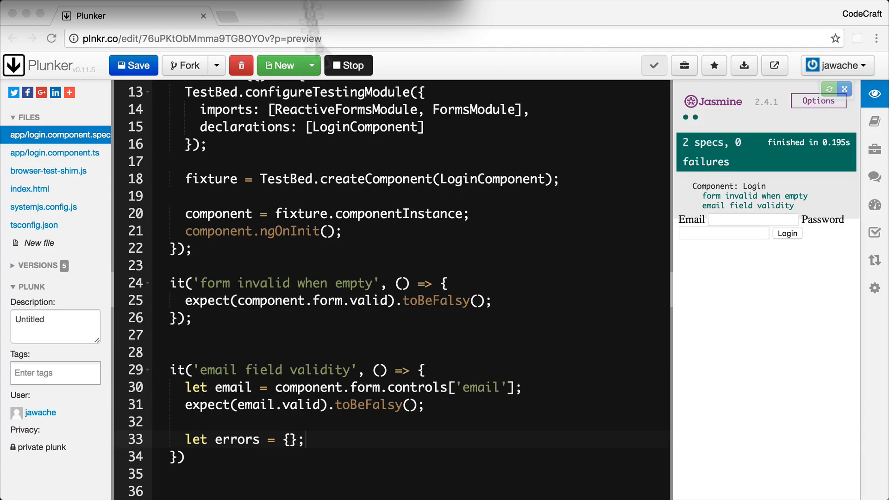
type("errors = email.errors || {};")
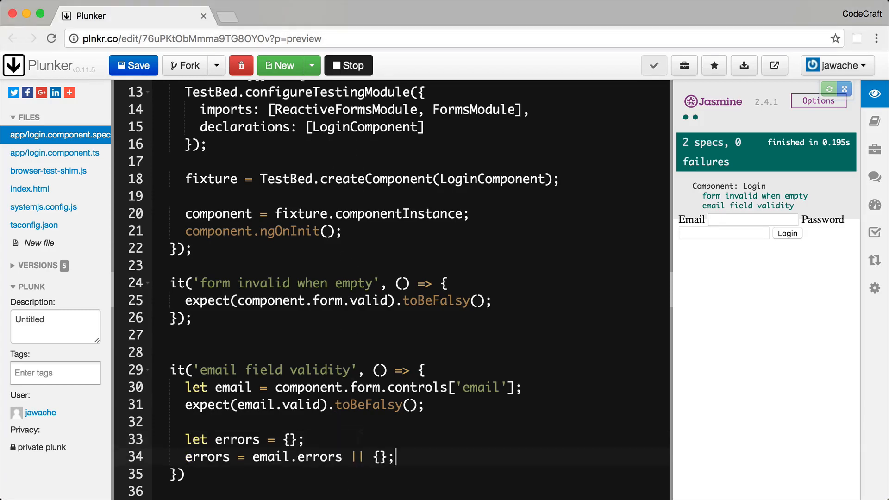
scroll("down", 3)
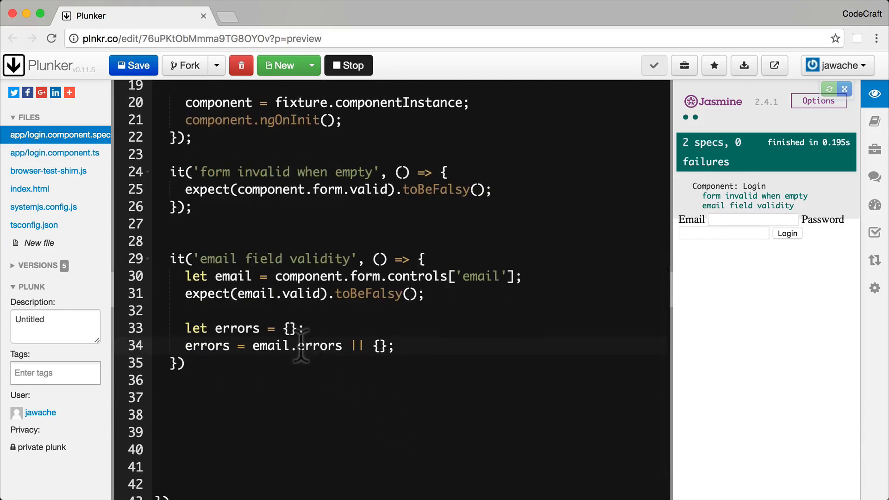
double_click(319, 347)
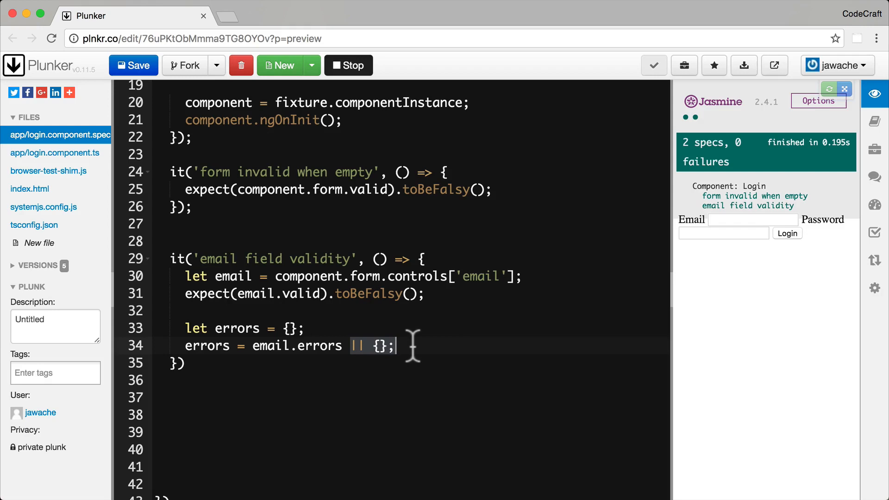
mouse_move(413, 345)
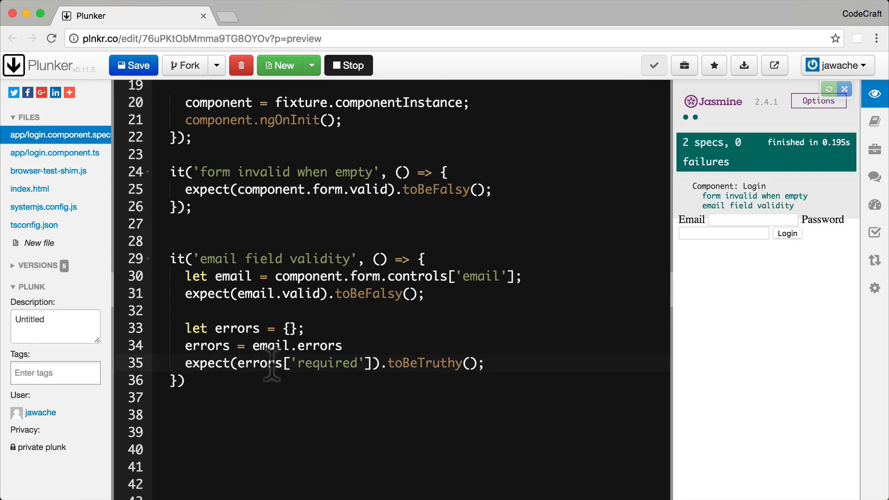
double_click(257, 363)
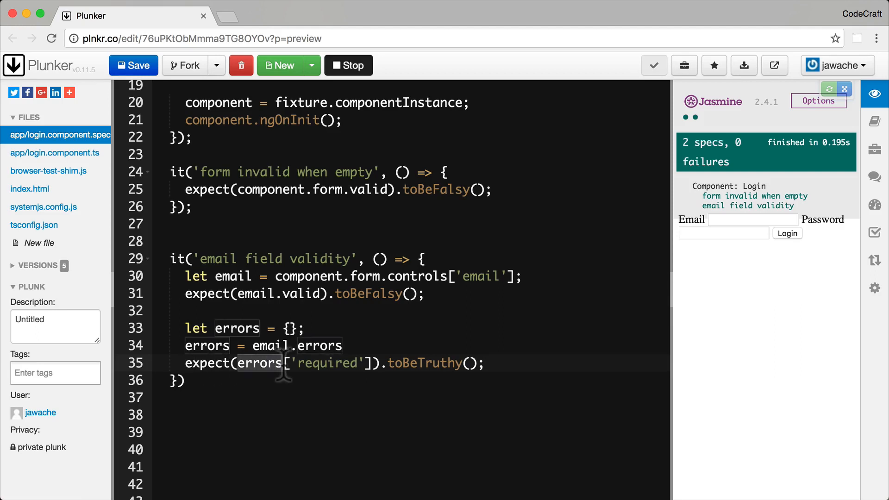
double_click(328, 363)
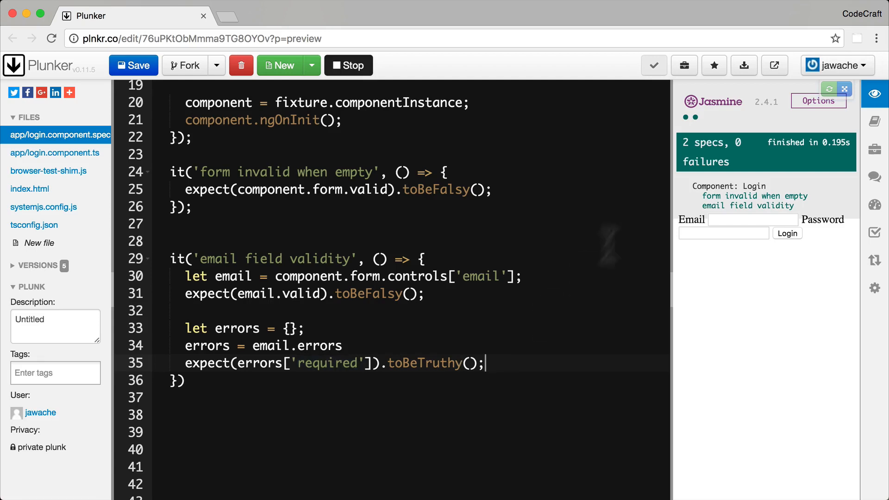
mouse_move(359, 69)
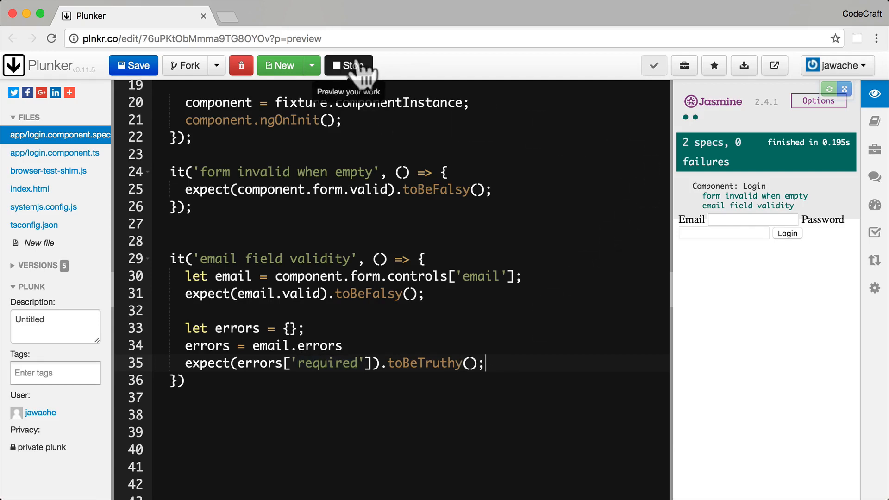
- Stop and restart the preview so Jasmine reruns with 2 specs, 0 failures
left_click(348, 65)
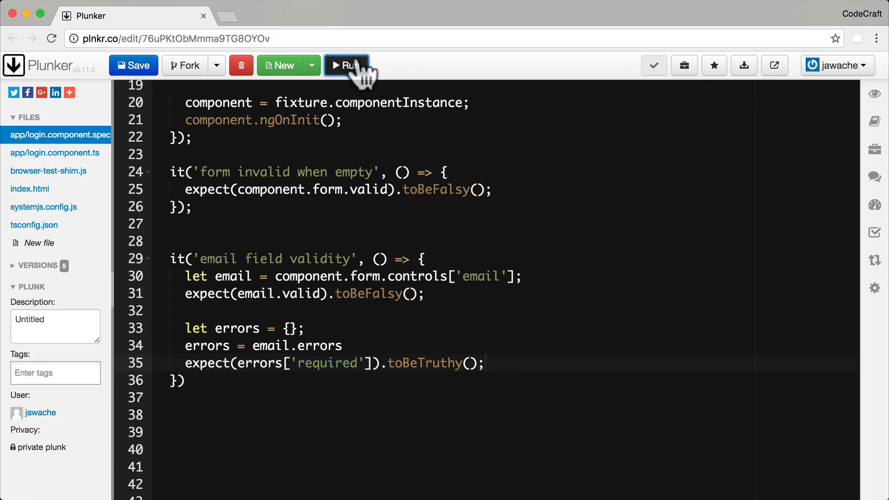
left_click(347, 65)
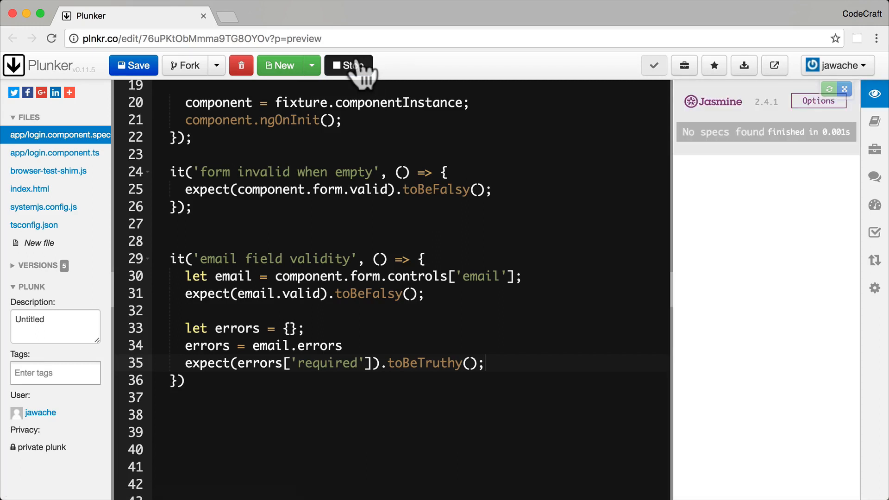
left_click(349, 65)
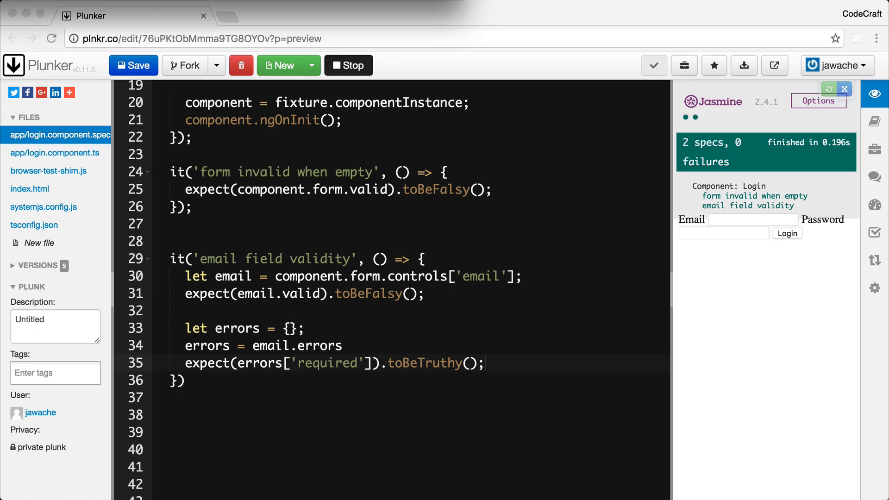
mouse_move(533, 359)
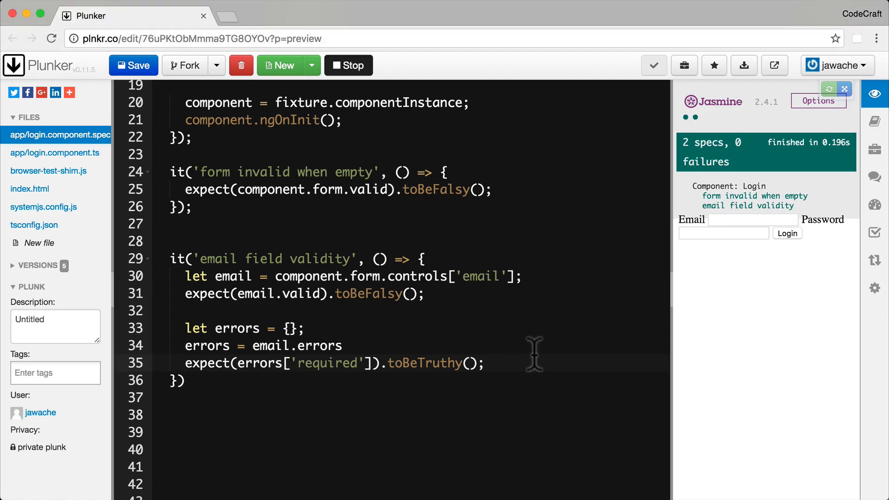
- Set the email to "test", reread email.errors, and check for a 'pattern' error
type("email.setValue")
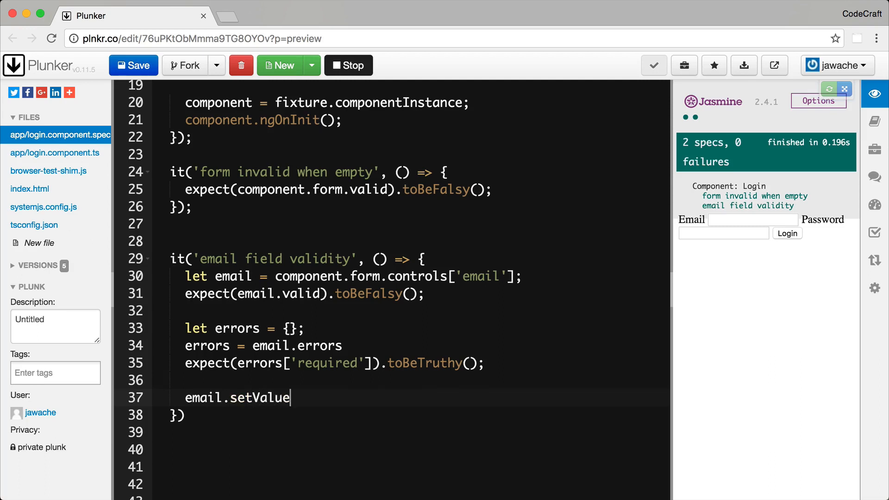
type("(\"test\");")
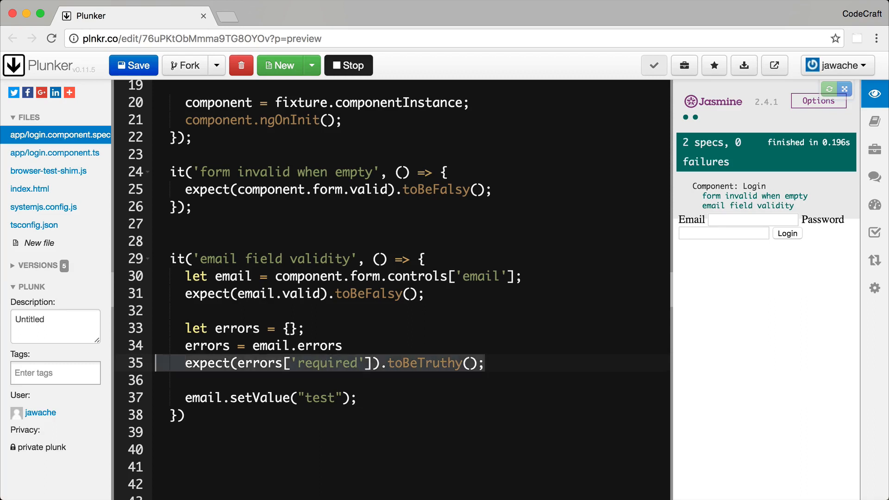
type("errors = email.errors")
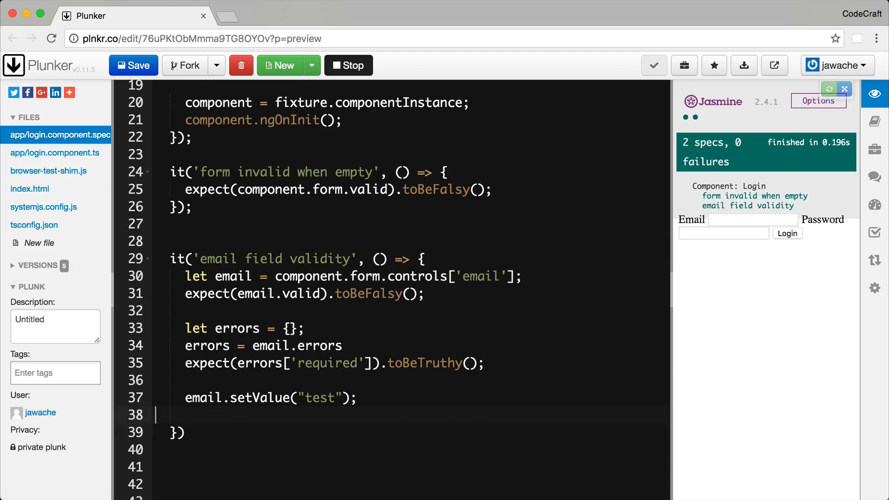
type("errors = email.errors || {};")
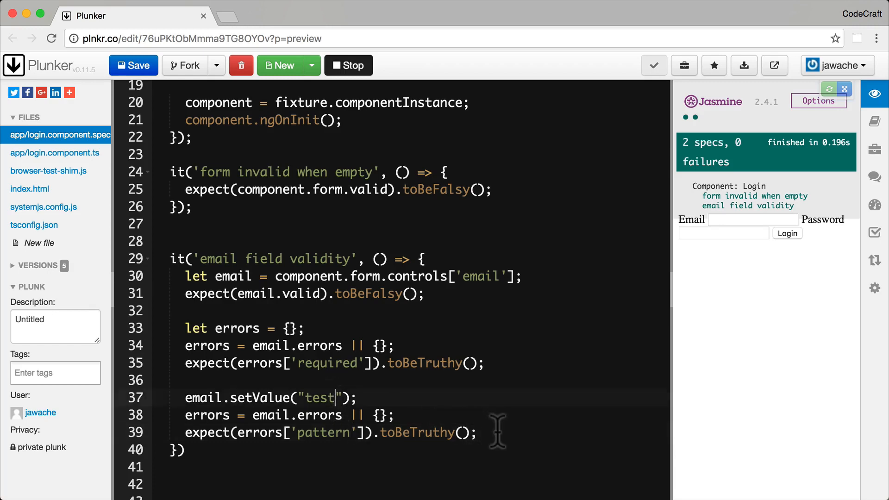
- Save the spec and rerun the preview, Jasmine still reporting 2 specs, 0 failures
left_click(133, 65)
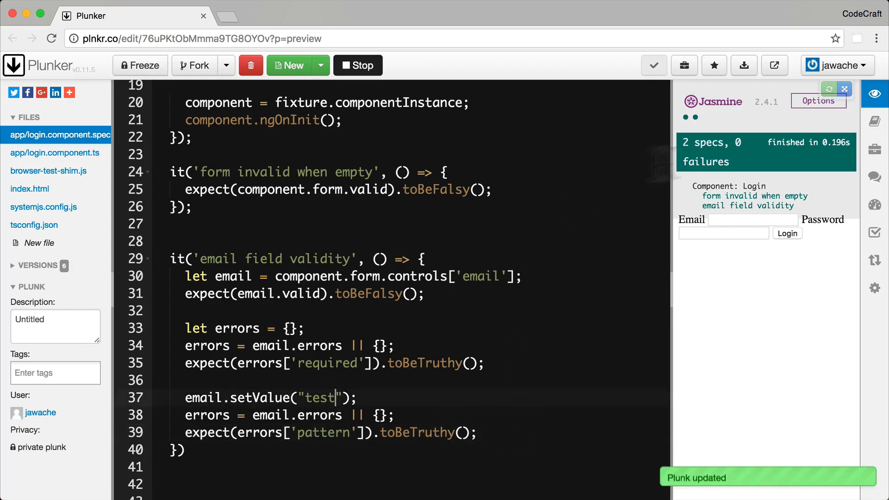
left_click(357, 65)
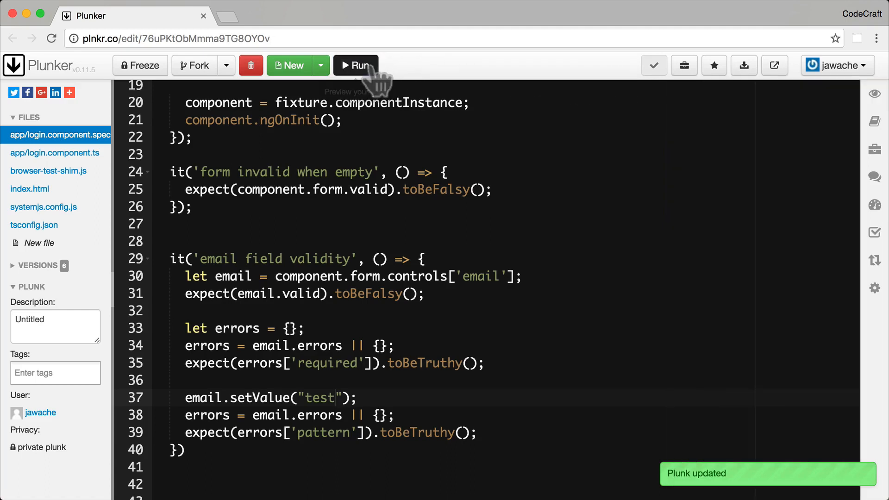
left_click(356, 65)
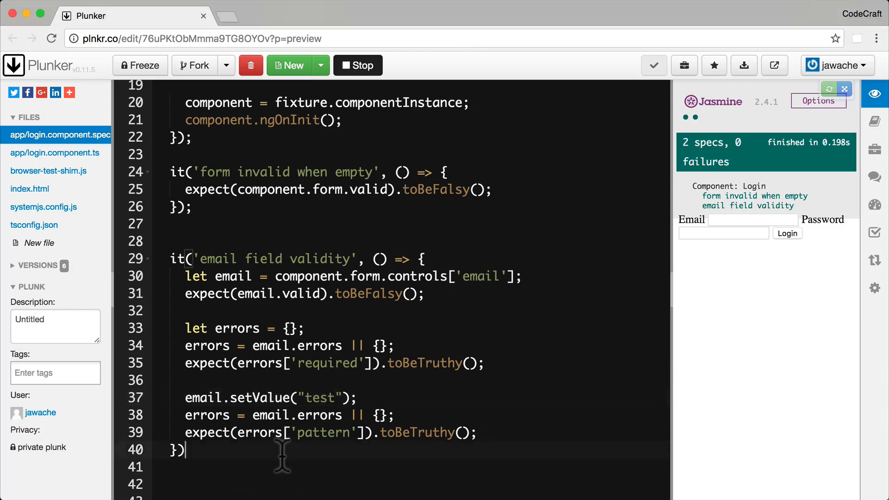
- Write a 'submitting a form emits a user' spec expecting form.valid falsy, then truthy after filling fields
type("it('submitting a form emits a user', () => { })")
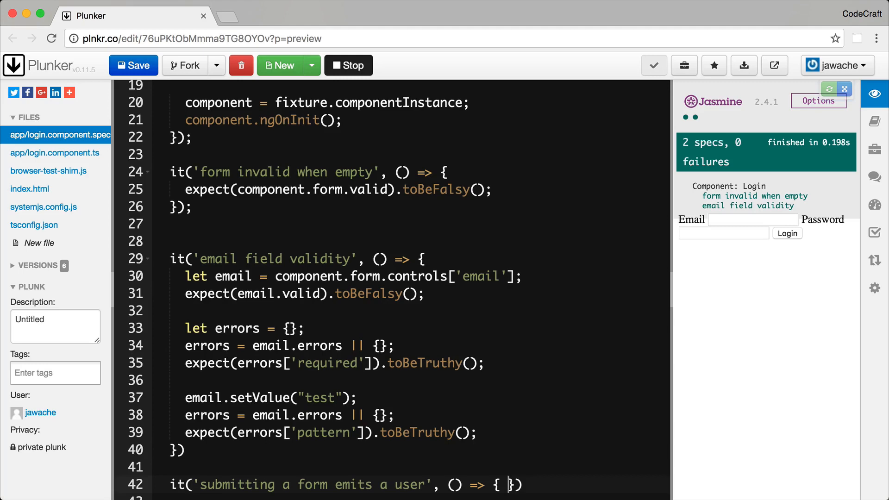
scroll("down", 3)
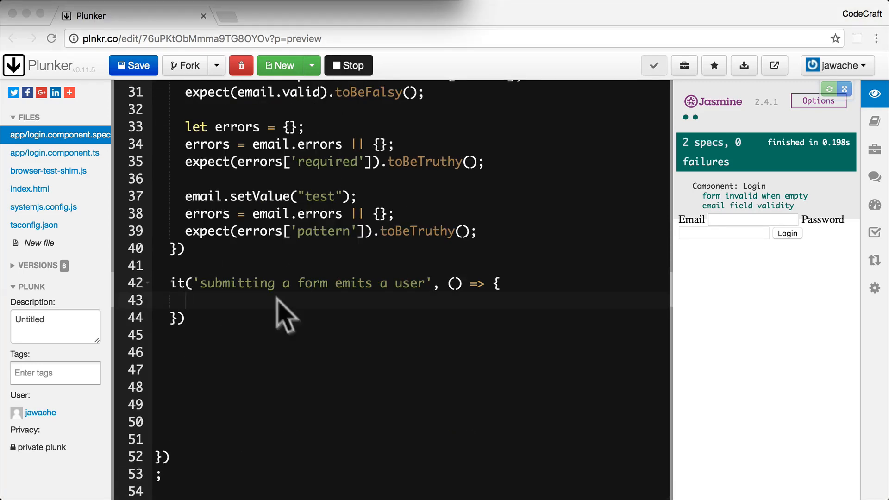
type("expect(component.form.valid).toBeFalsy();")
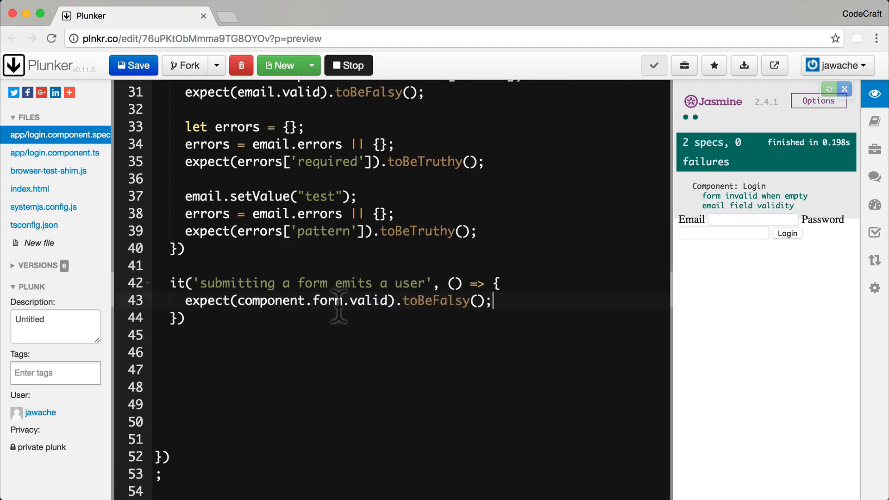
mouse_move(517, 284)
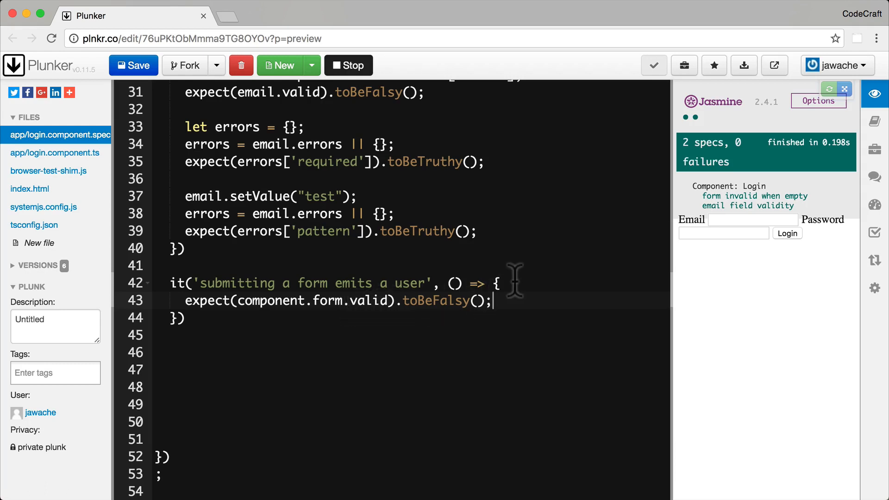
left_click(198, 318)
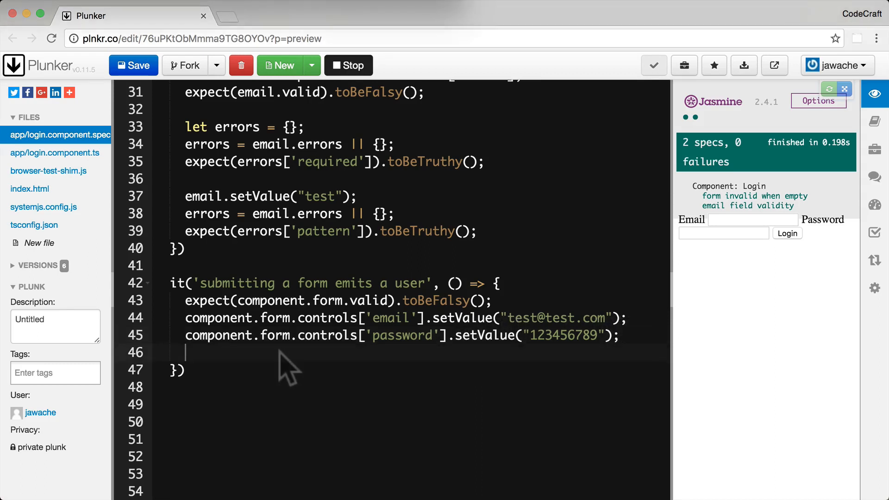
type("expect(component.form.valid).toBeTruthy();")
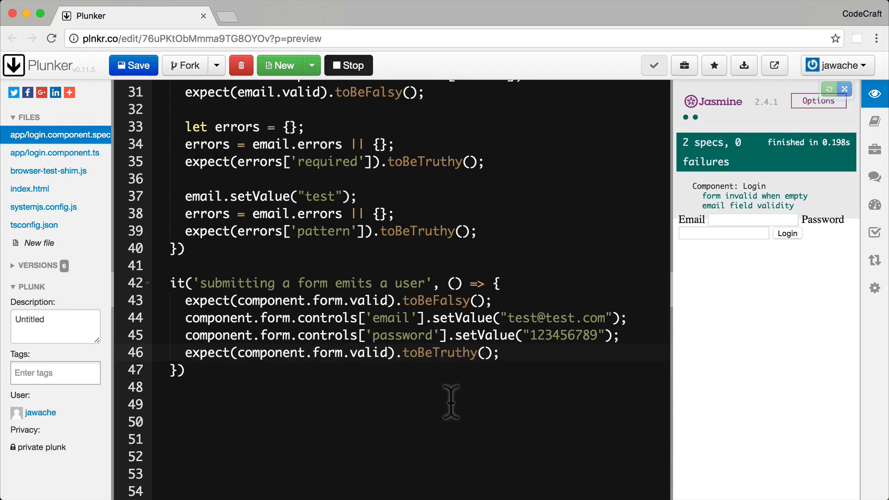
mouse_move(539, 373)
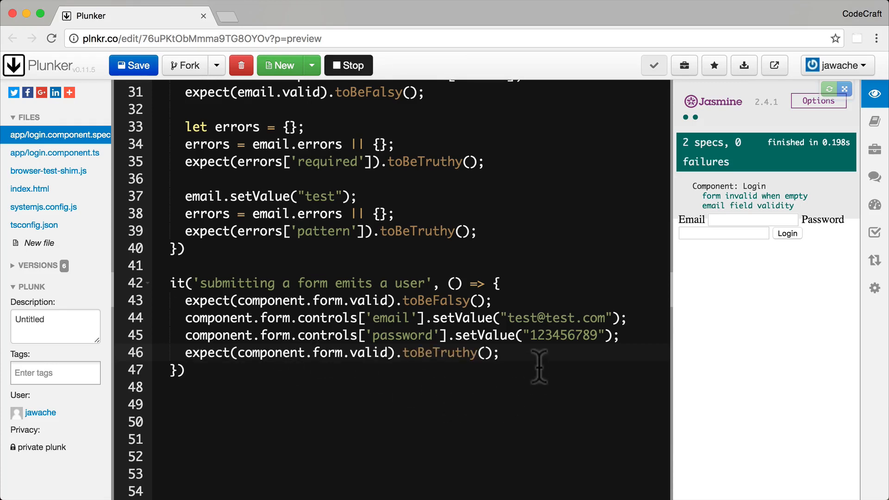
- Declare a user, subscribe to component.loggedIn, and call component.login()
type("let user: User;")
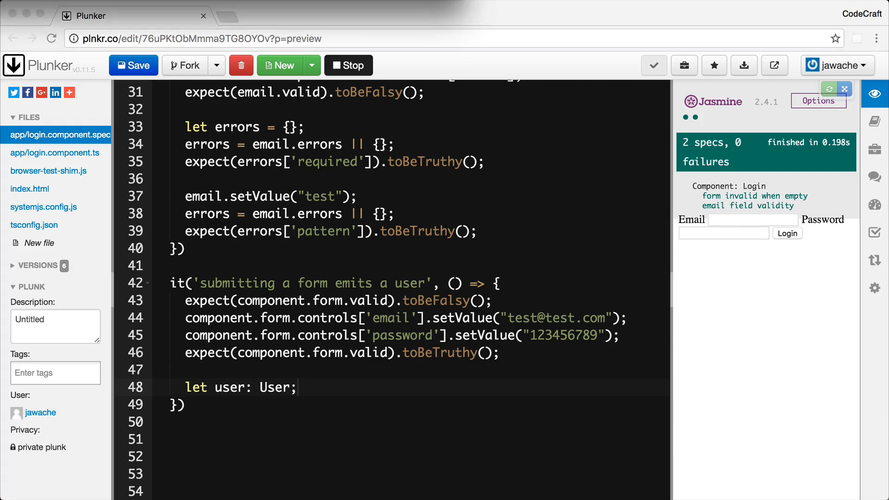
type("component.loggedIn.subscribe((value) => user = value);")
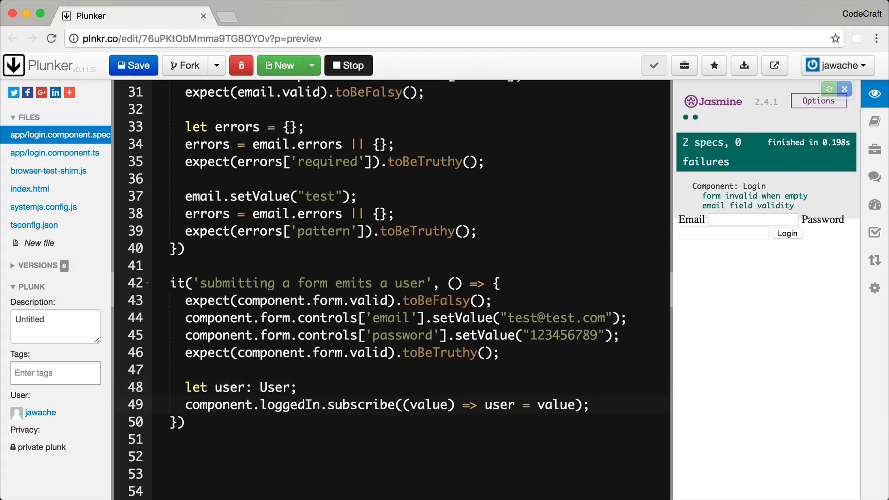
mouse_move(390, 331)
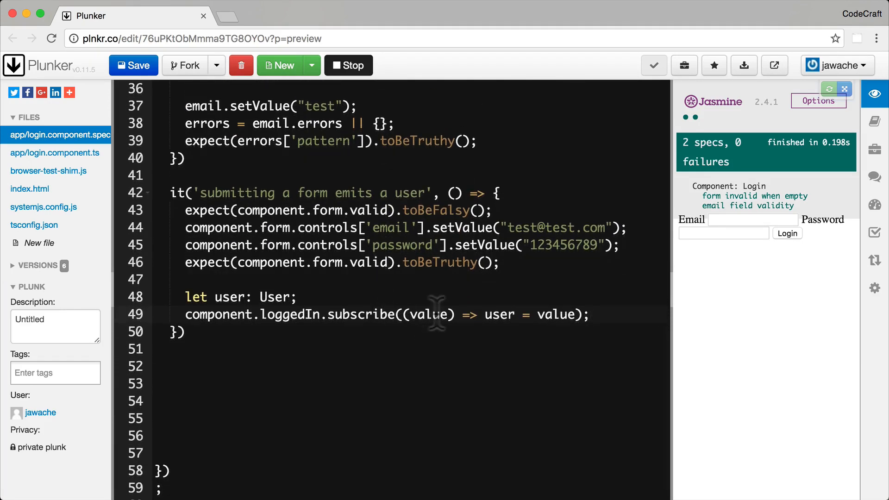
double_click(229, 297)
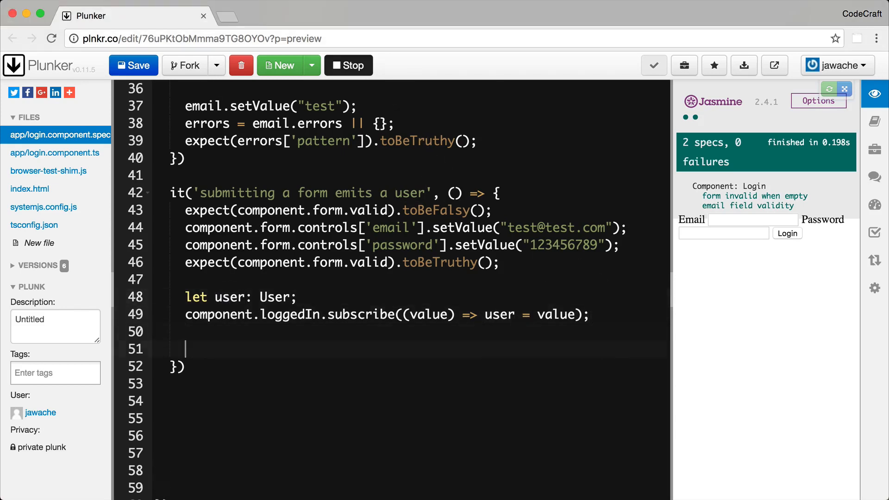
type("component.login();")
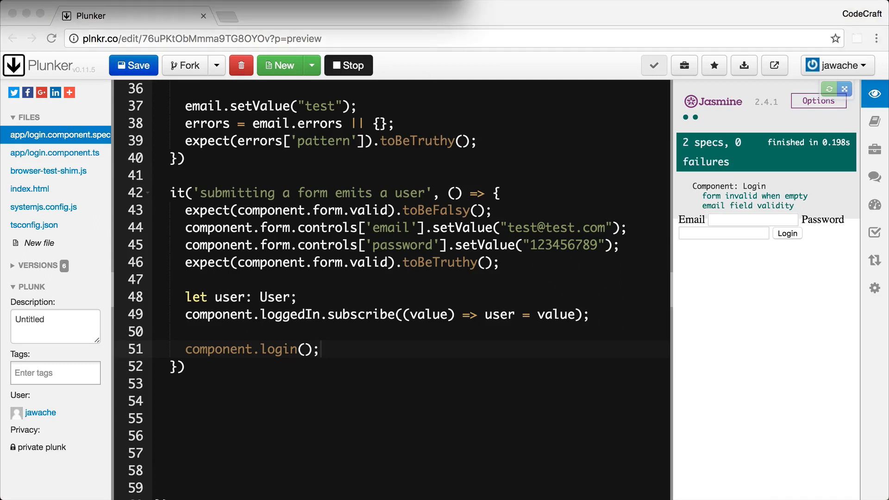
type("expect(user.email).toBe(\"test@test.com\");")
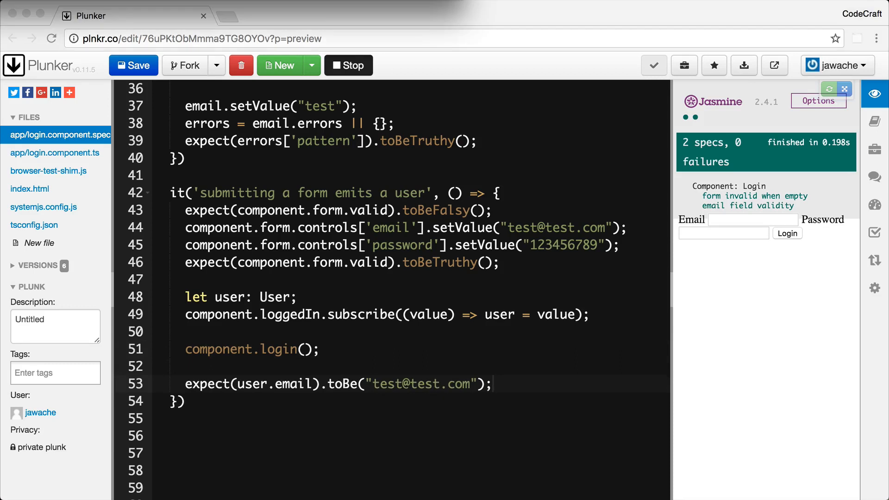
type("expect(user.password).toBe(\"123456789\");")
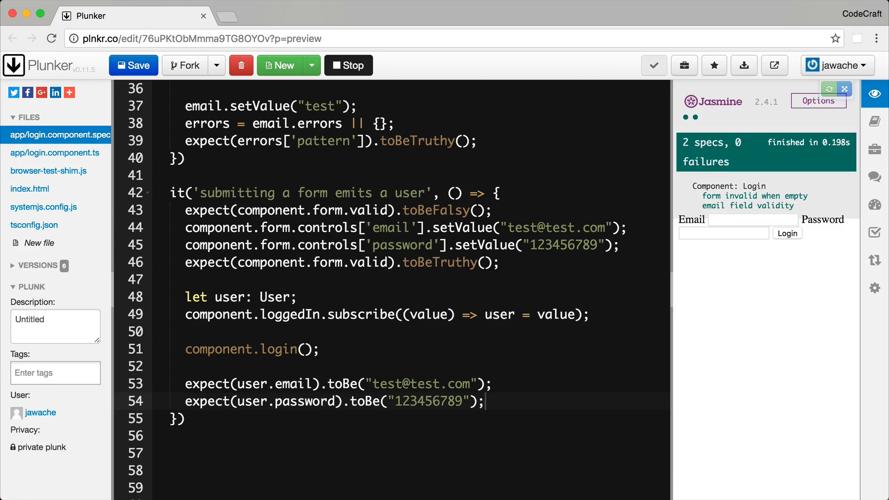
left_click(134, 64)
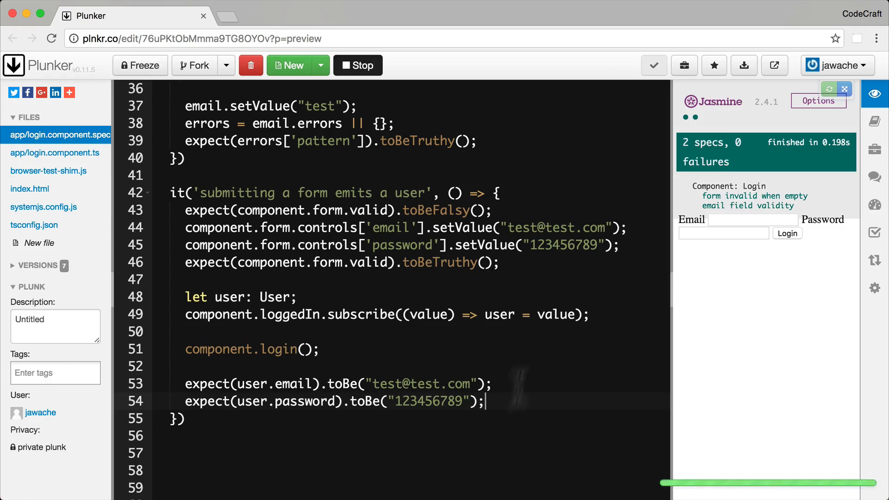
left_click(357, 65)
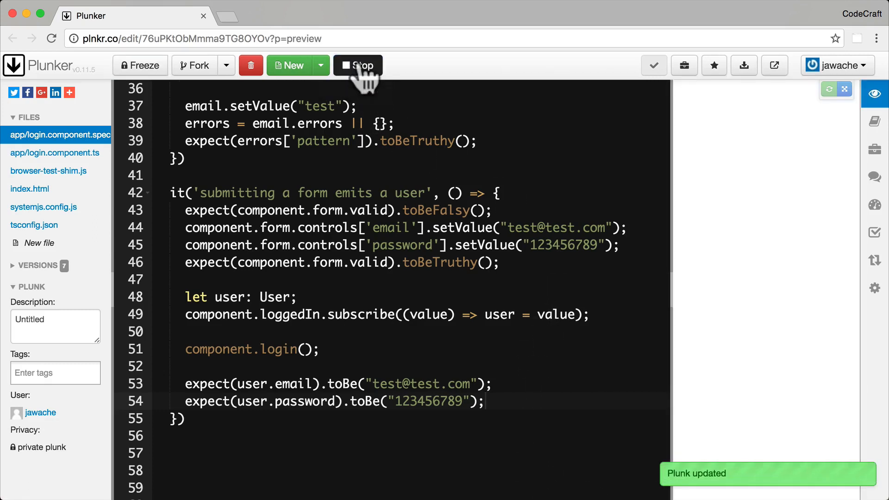